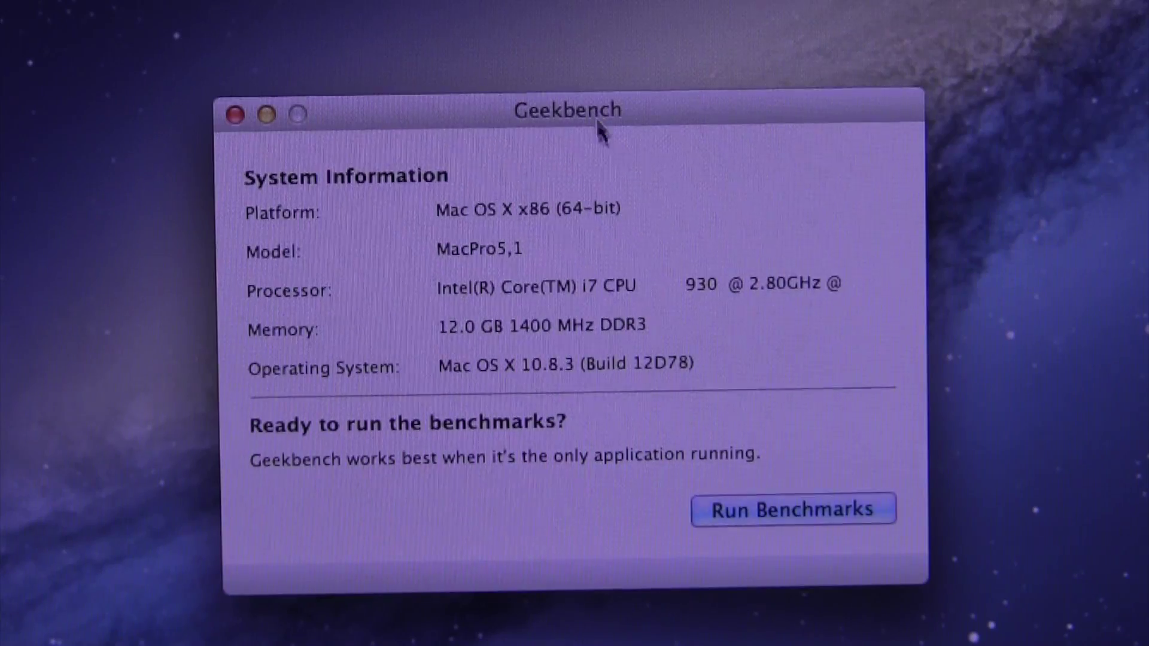
Step: Switch to Cinebench 11.5 and run its OpenGL test to render the car-chase scene
left_click(794, 509)
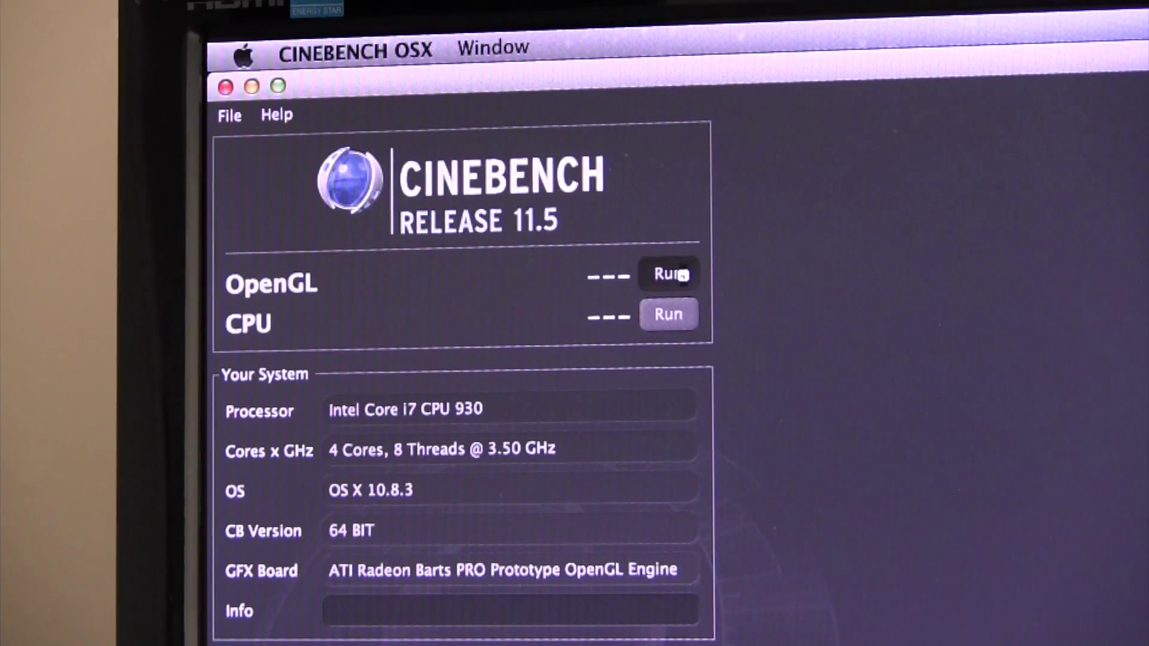
left_click(672, 276)
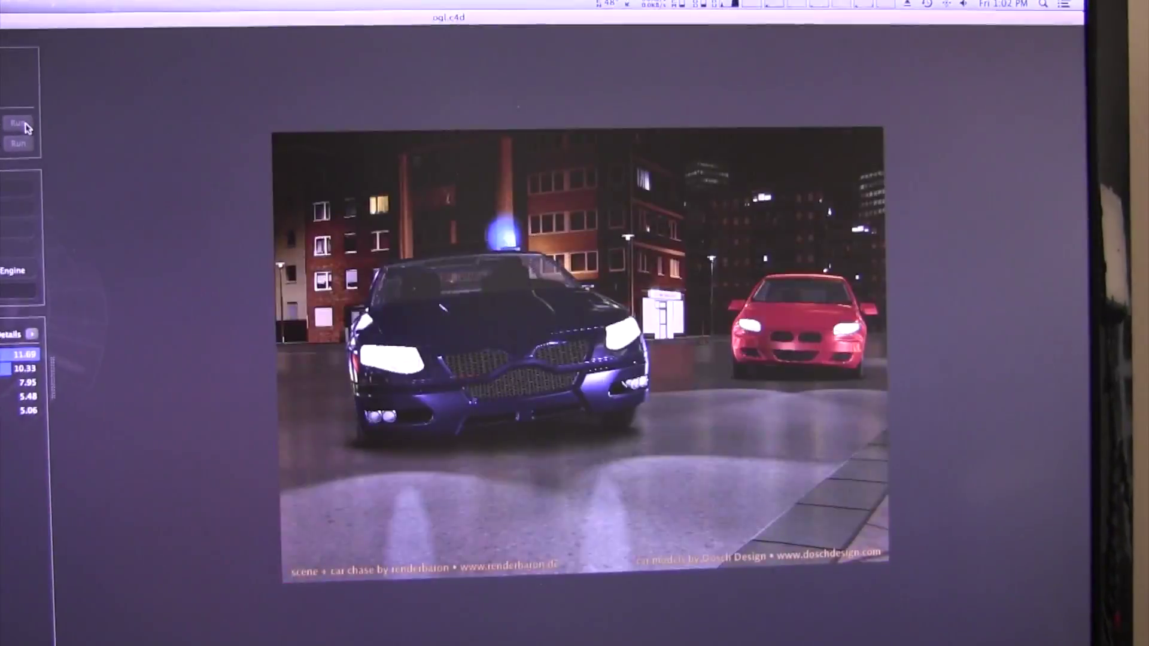